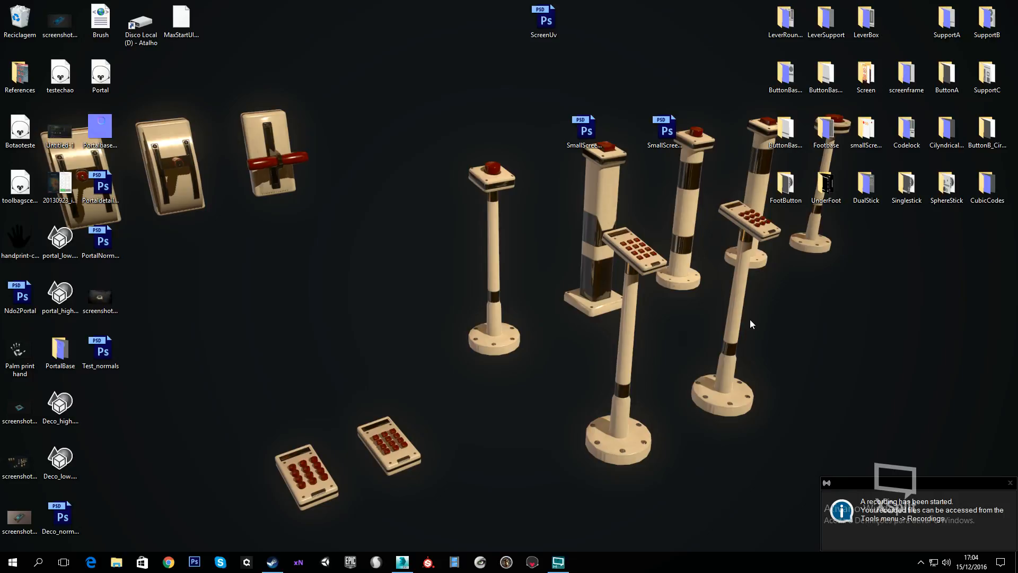
mouse_move(515, 411)
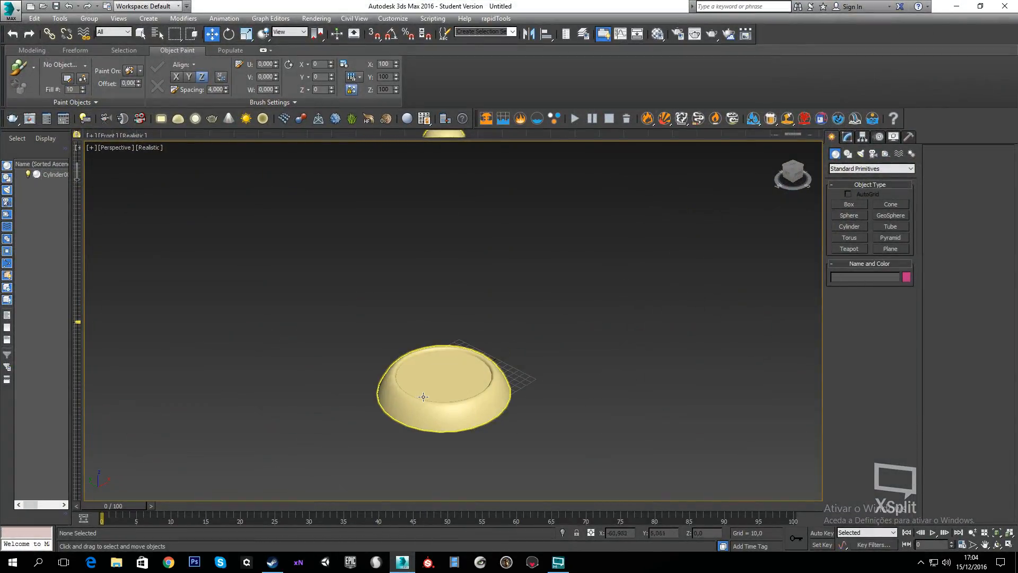
Step: Select the low-poly base and import portal_high.FBX from the desktop into the 3ds Max scene
click(443, 390)
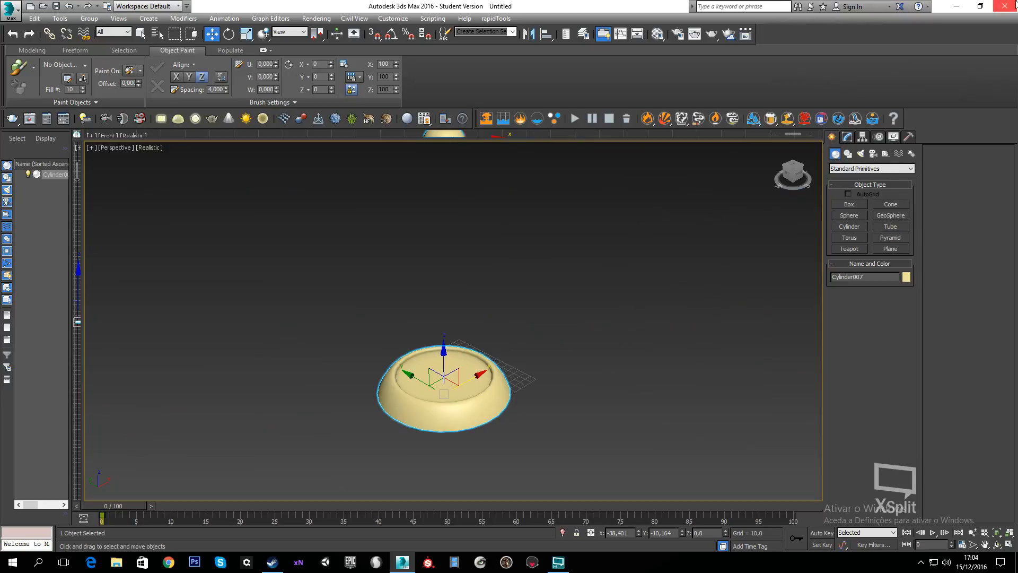
click(983, 6)
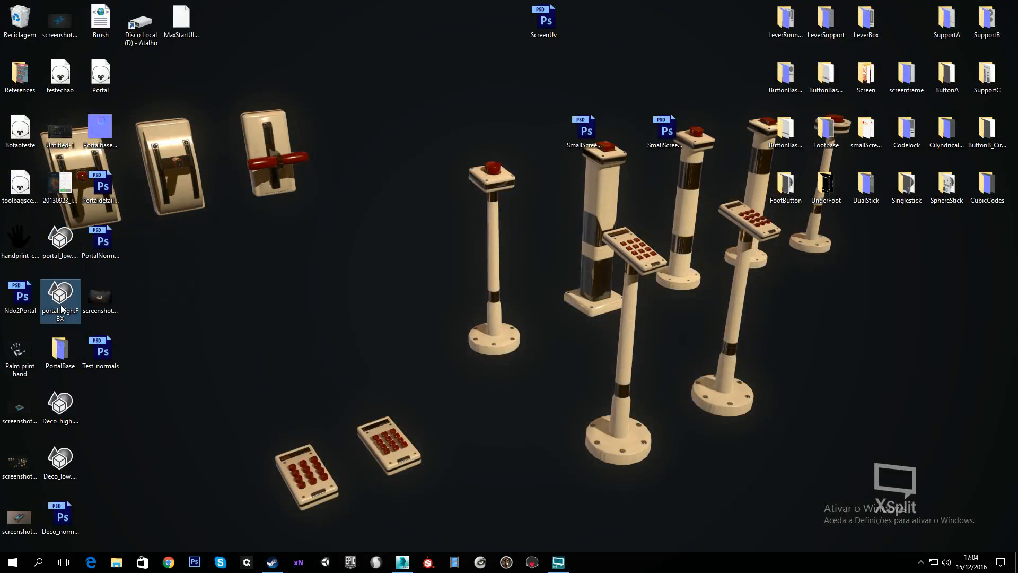
click(402, 561)
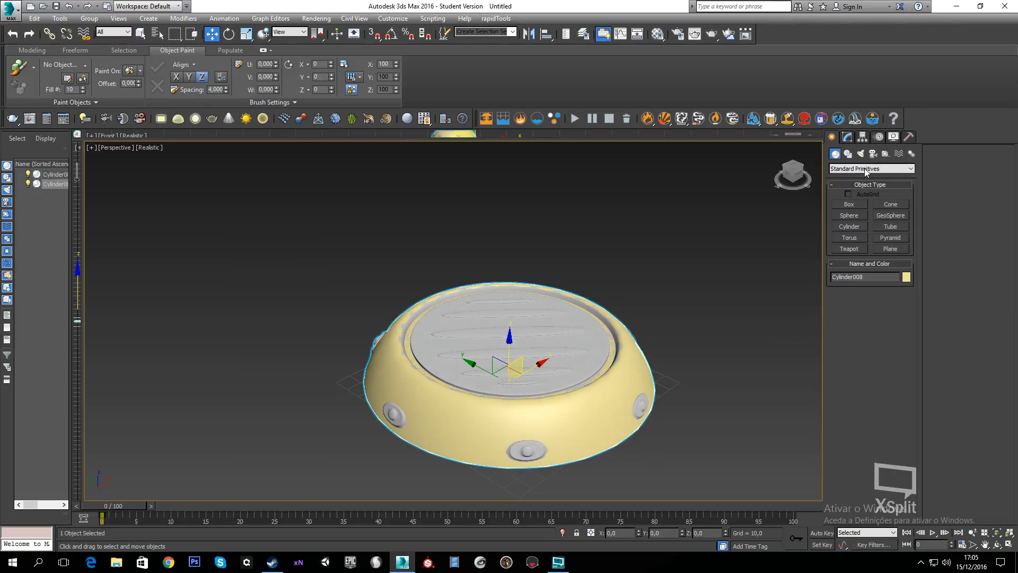
Step: Apply Reset XForm to the low-poly base Cylinder007, then open the application menu
click(910, 154)
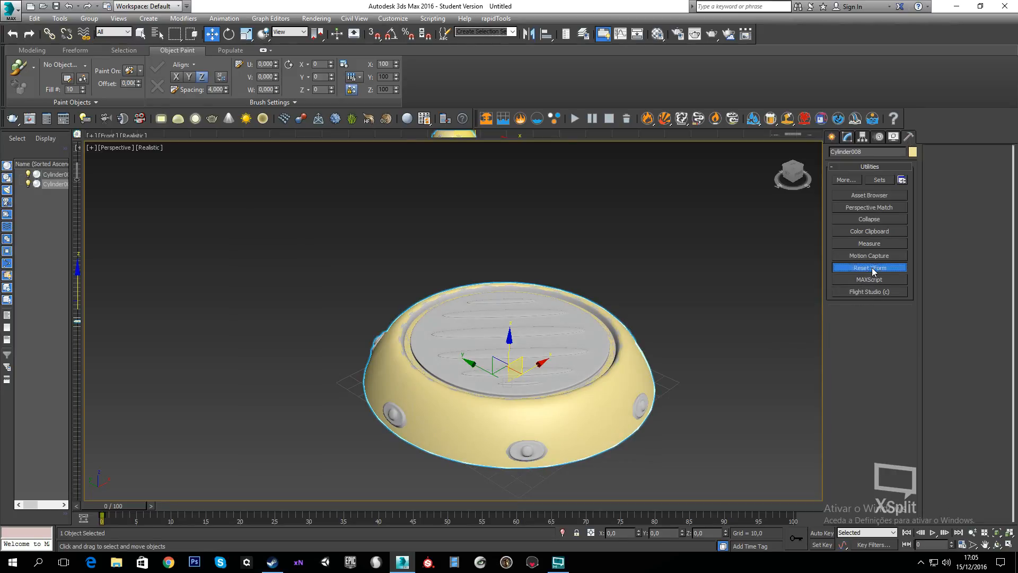
click(868, 267)
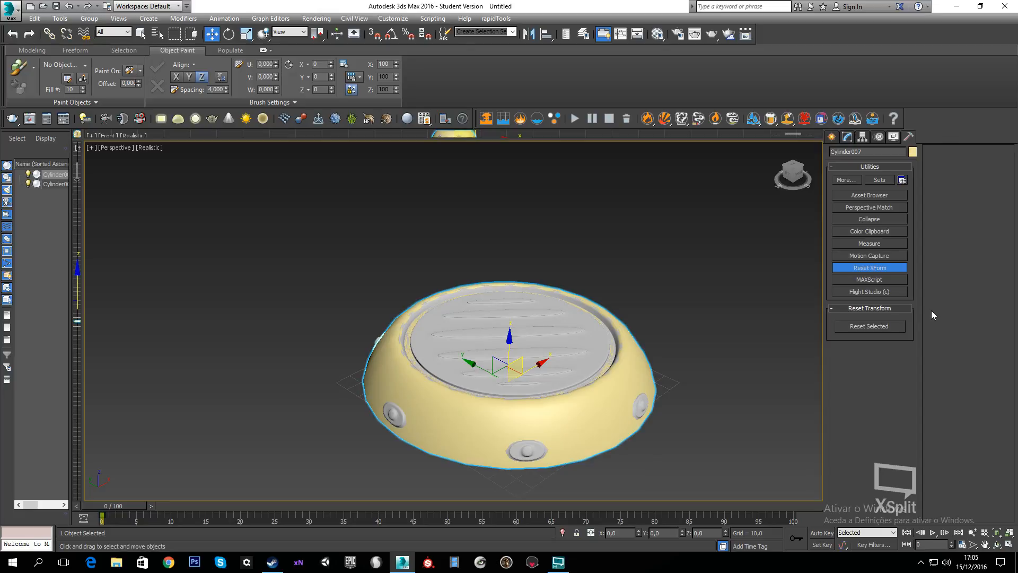
mouse_move(695, 313)
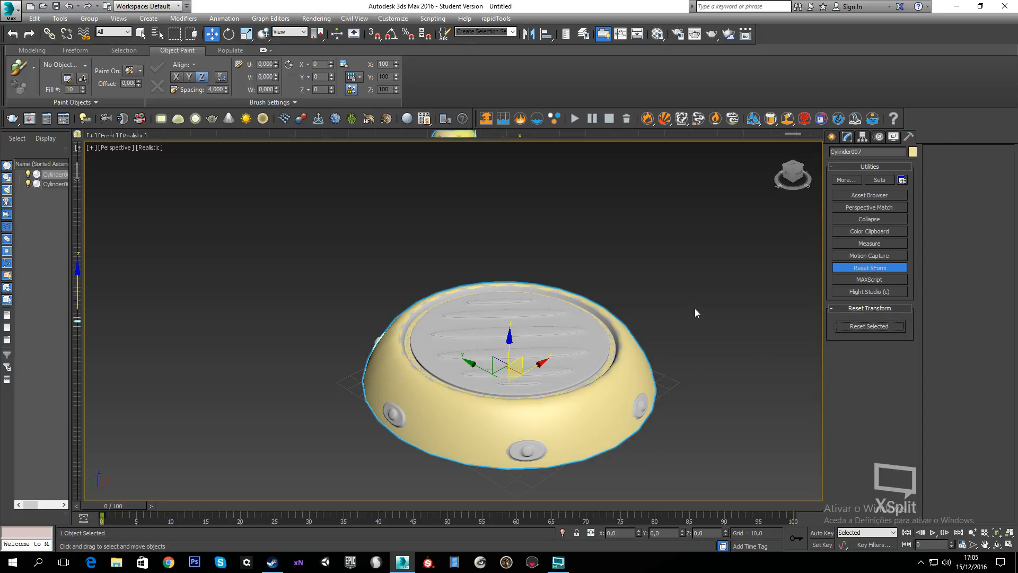
click(846, 137)
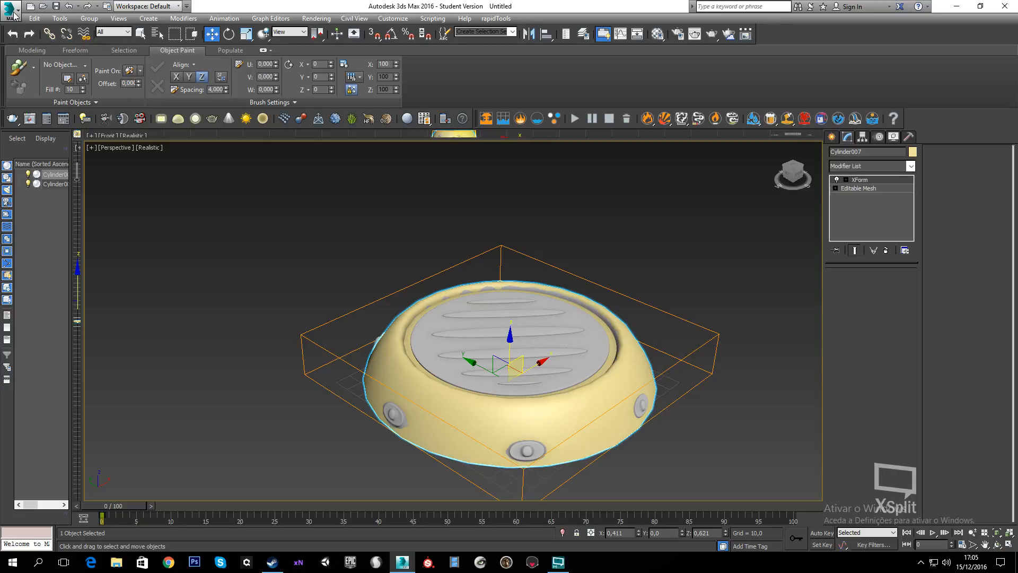
click(11, 9)
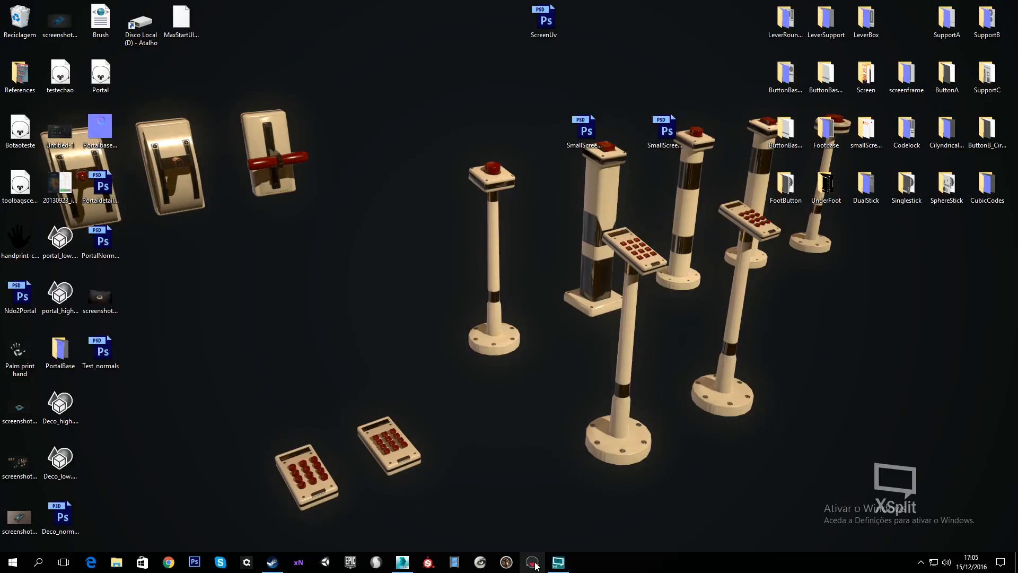
Step: Import portal_high.FBX and portal_low.FBX together into Marmoset Toolbag
click(531, 561)
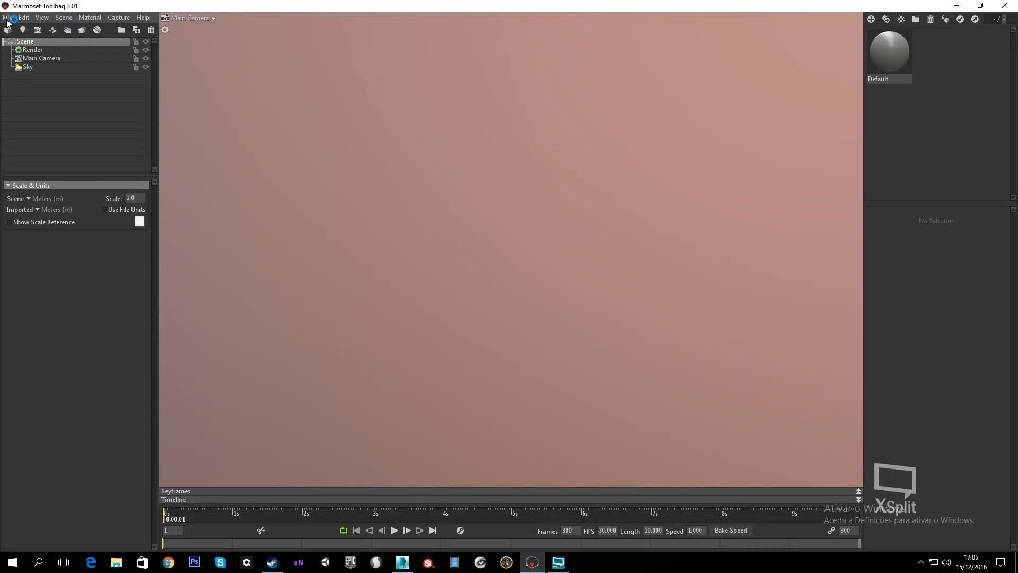
click(6, 18)
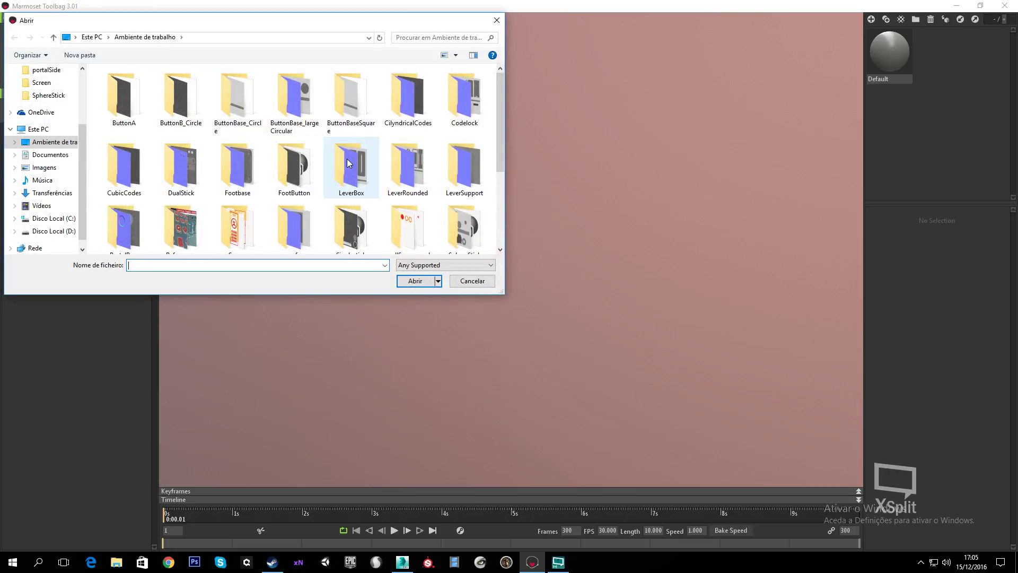
click(181, 220)
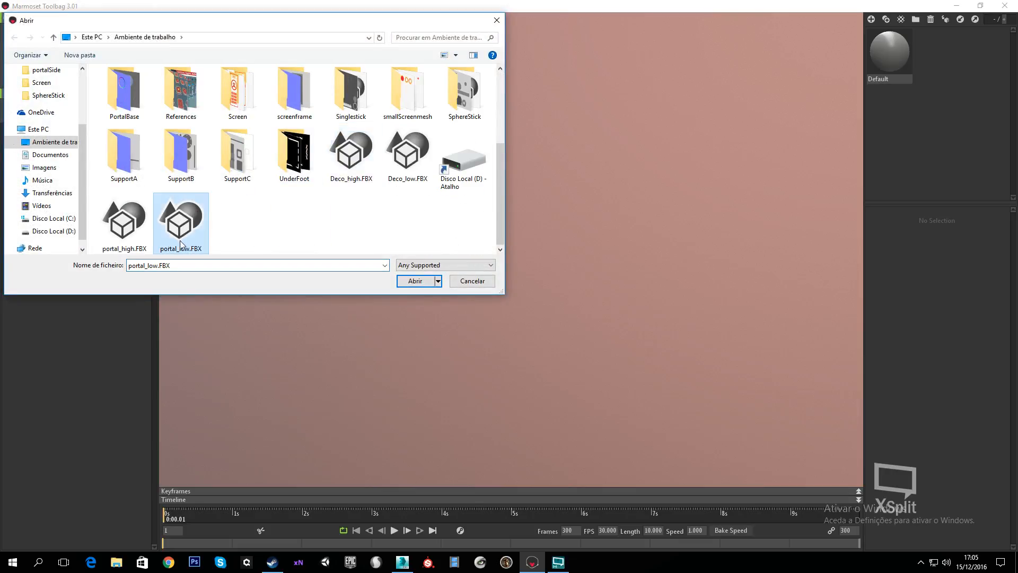
click(123, 220)
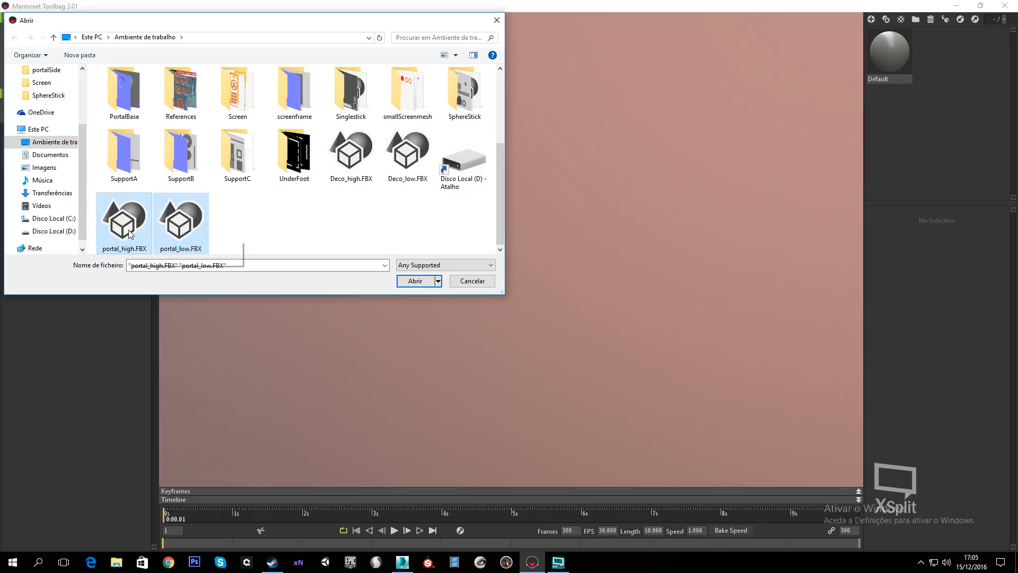
click(414, 280)
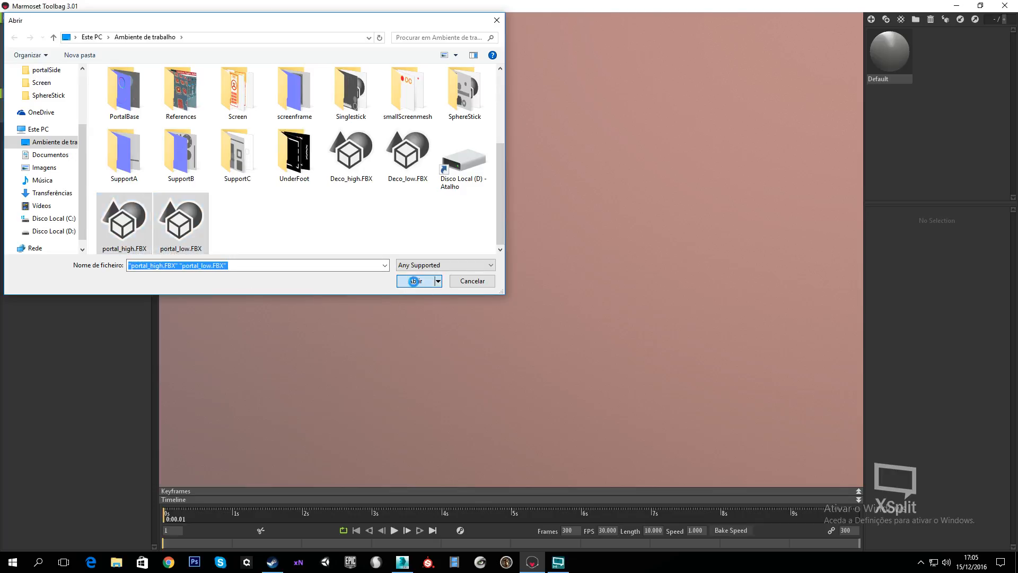
click(414, 281)
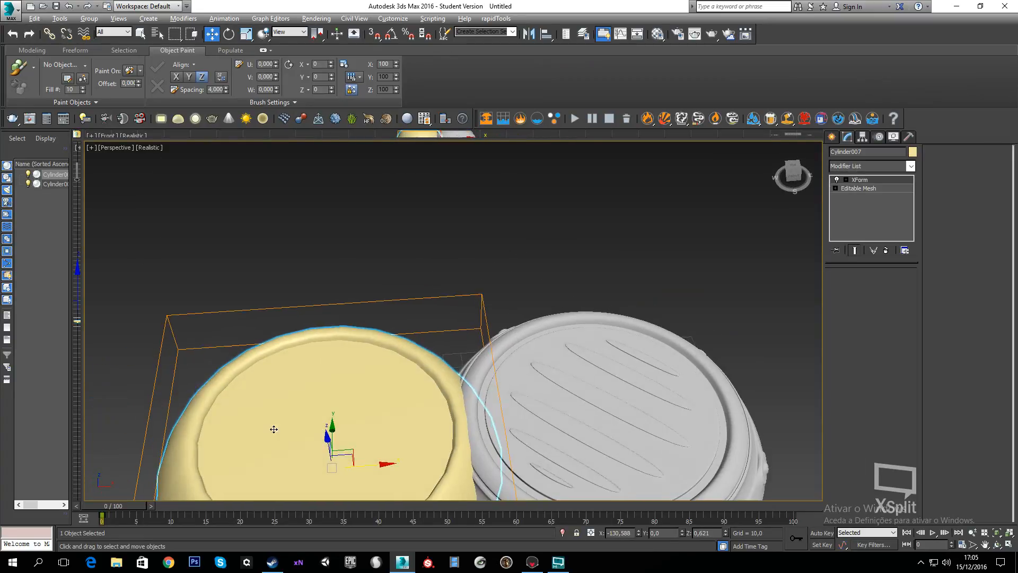
Step: Zoom on the high-poly base in 3ds Max, then return to Marmoset Toolbag
scroll(up, 3)
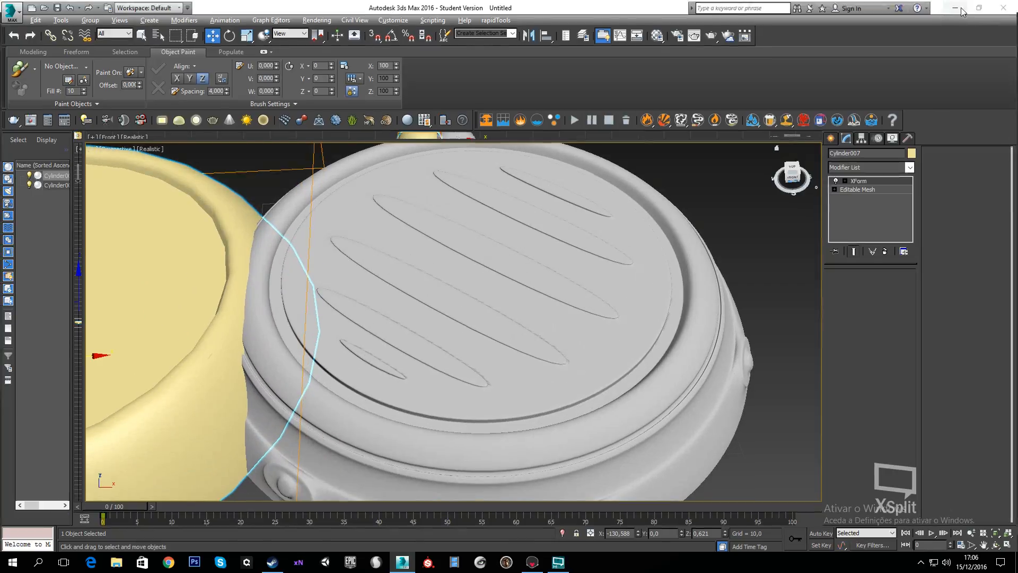
click(531, 562)
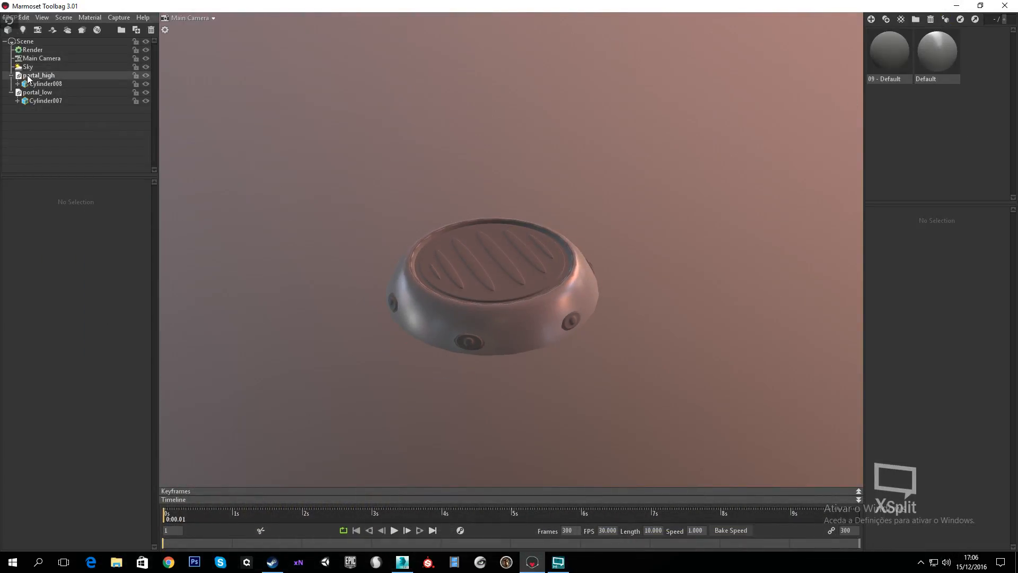
mouse_move(82, 30)
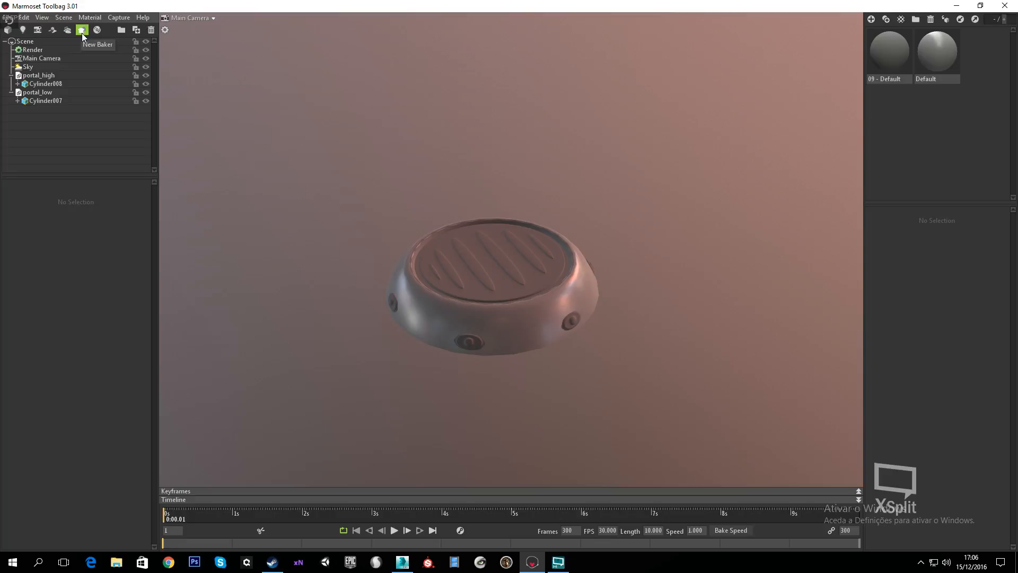
Step: Create Baker 1 with portal_high under High and portal_low under Low
click(81, 29)
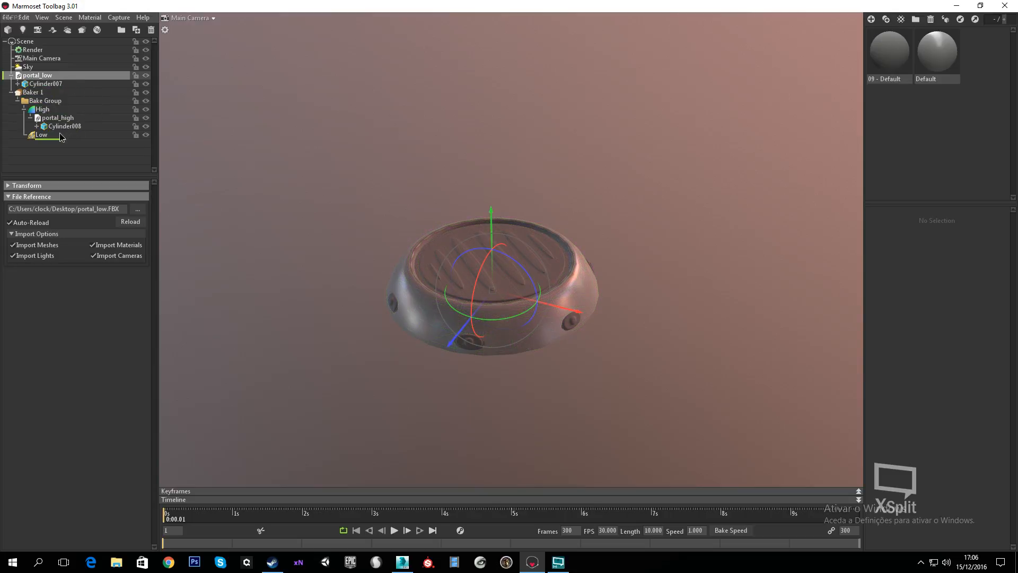
click(42, 117)
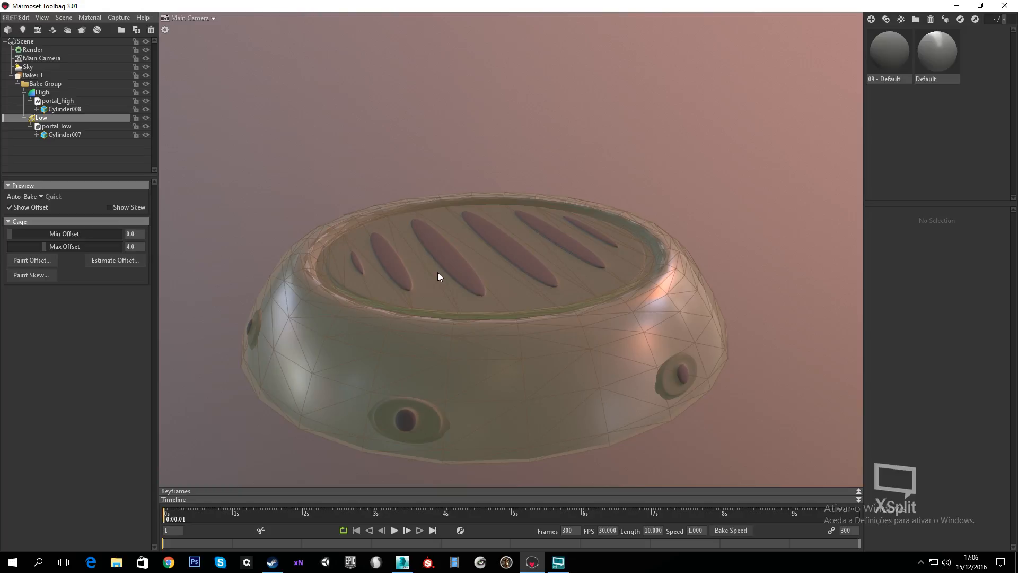
mouse_move(45, 246)
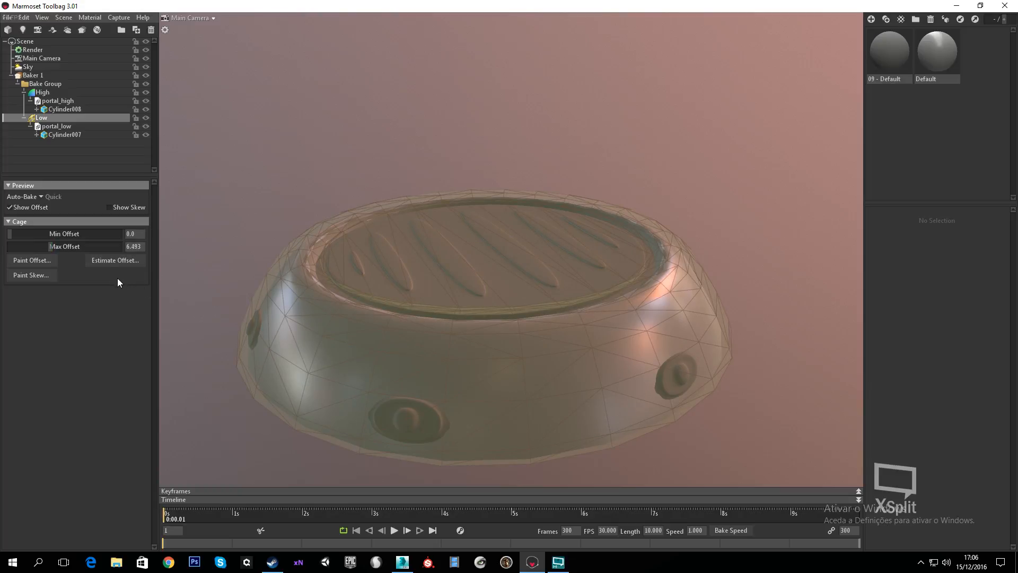
mouse_move(186, 328)
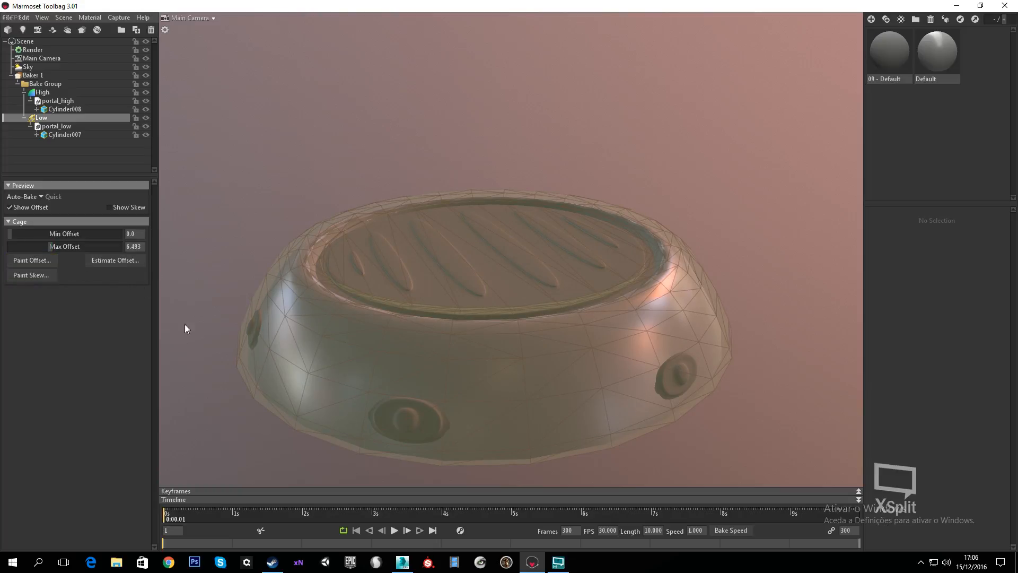
mouse_move(31, 261)
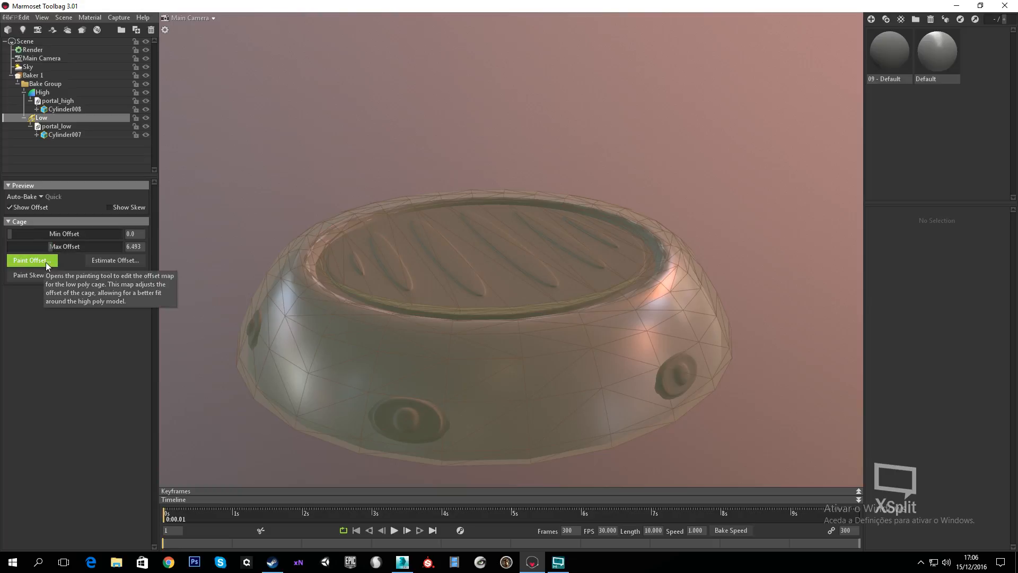
Step: Try cage offset painting, then switch the Auto-Bake preview to Full
click(31, 260)
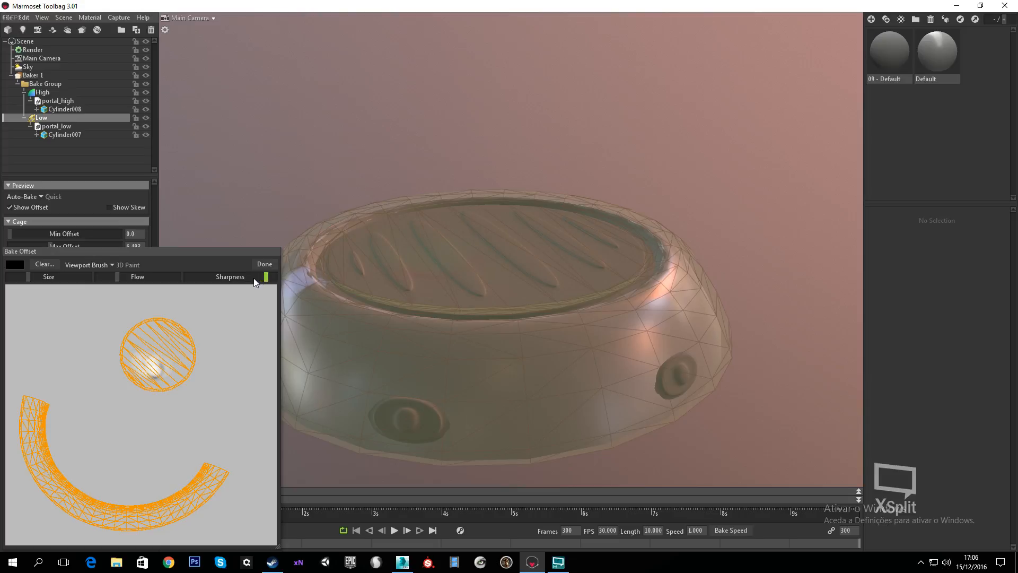
click(264, 263)
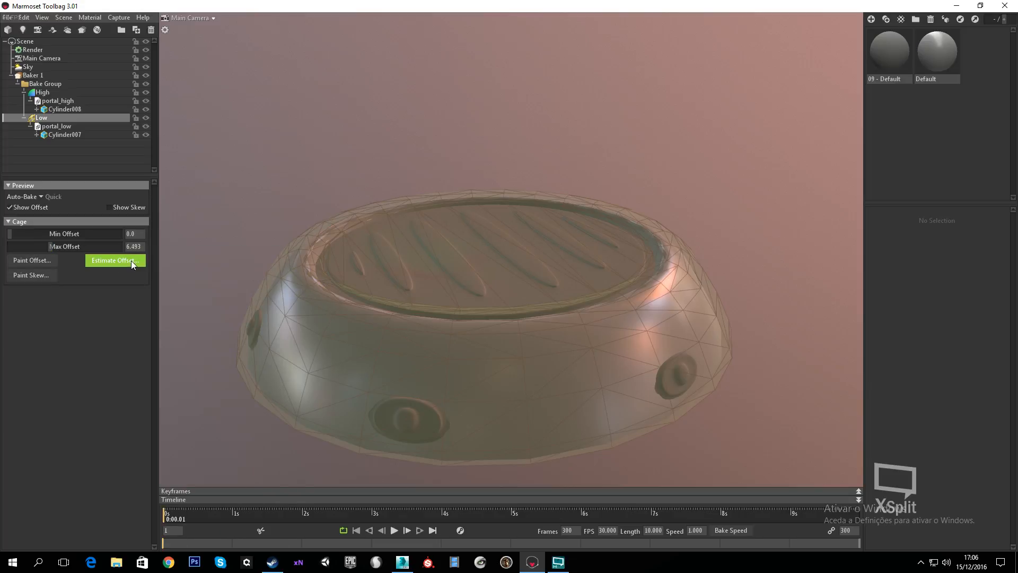
mouse_move(200, 272)
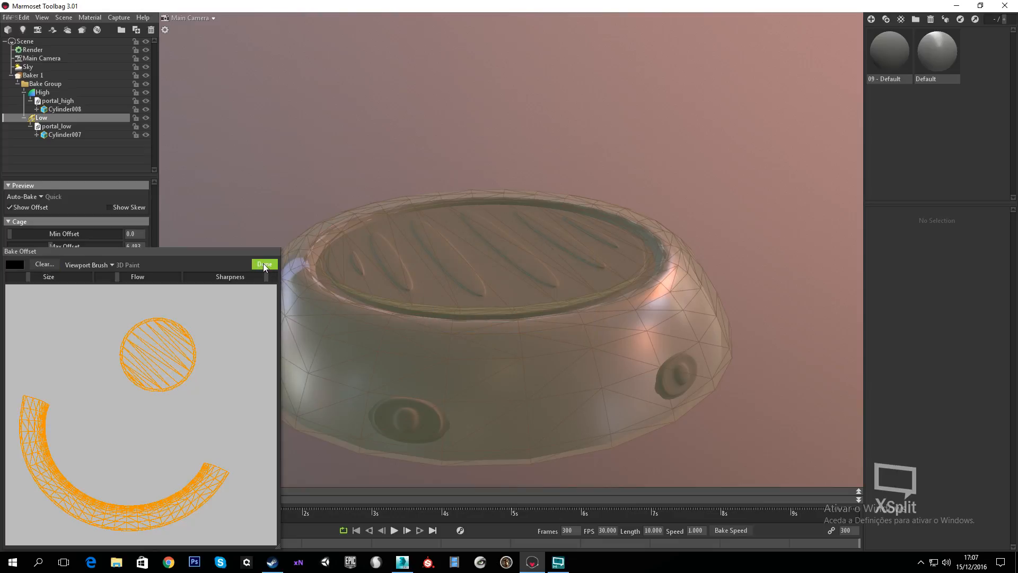
click(264, 264)
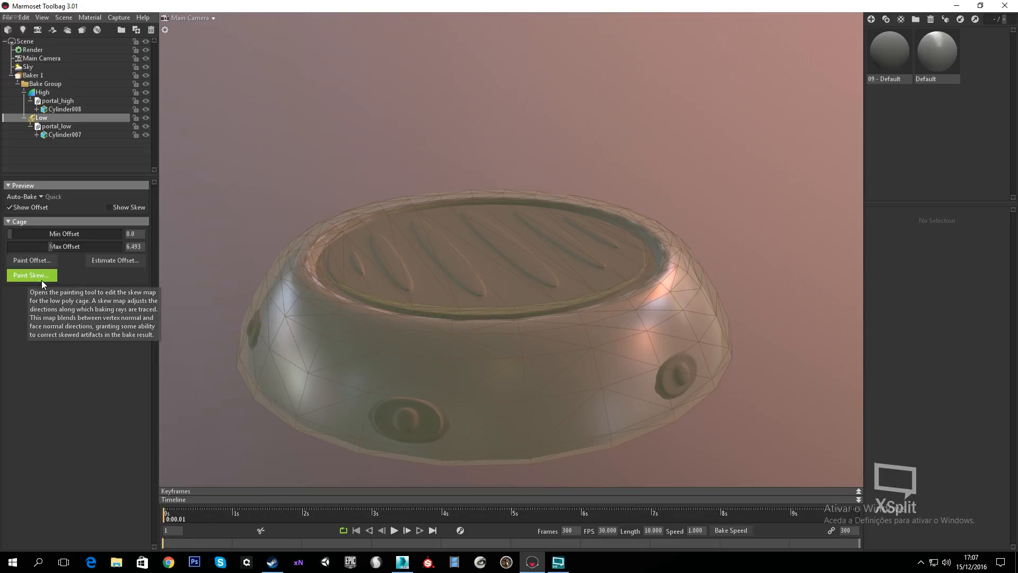
mouse_move(502, 416)
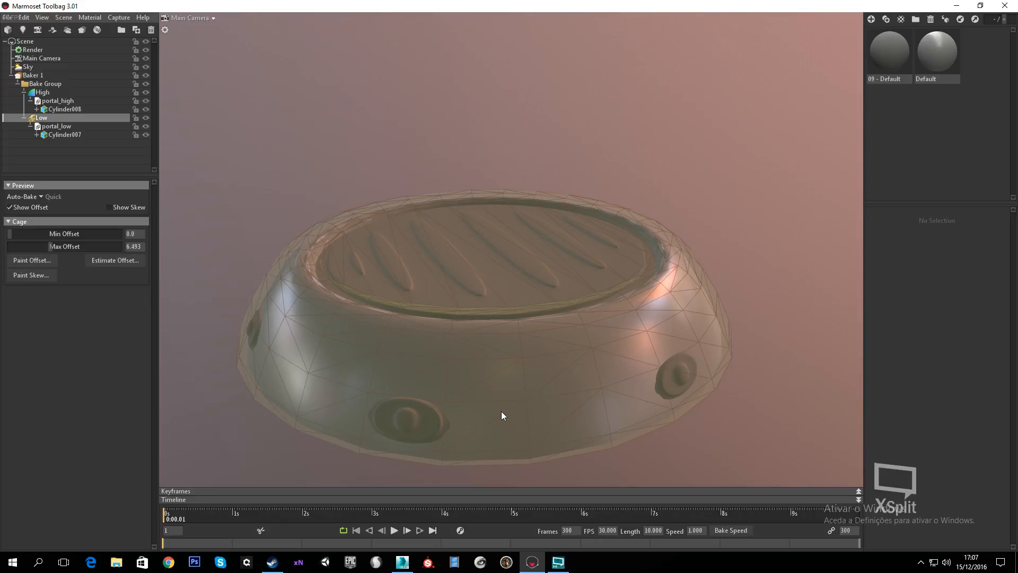
mouse_move(483, 405)
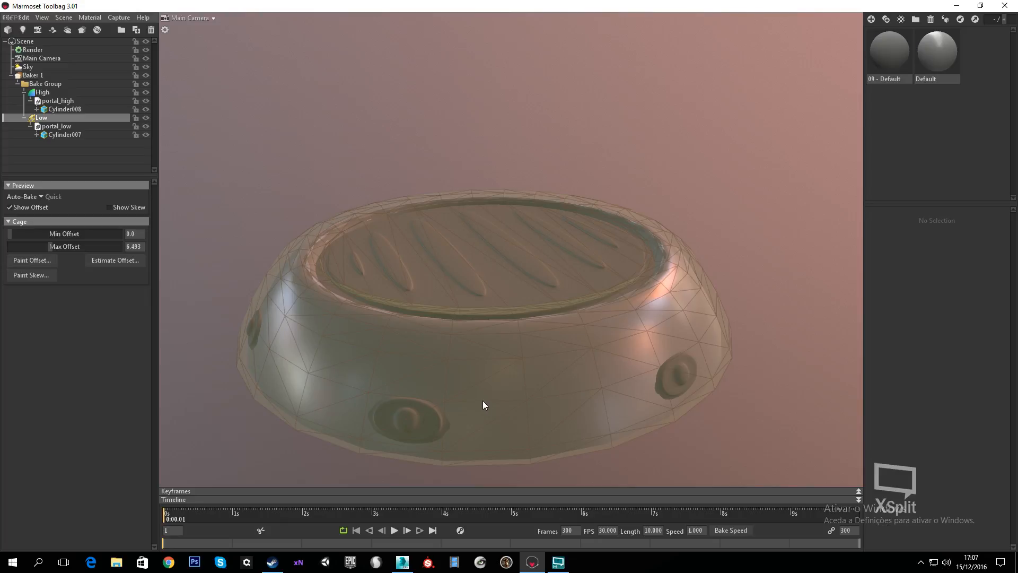
mouse_move(448, 369)
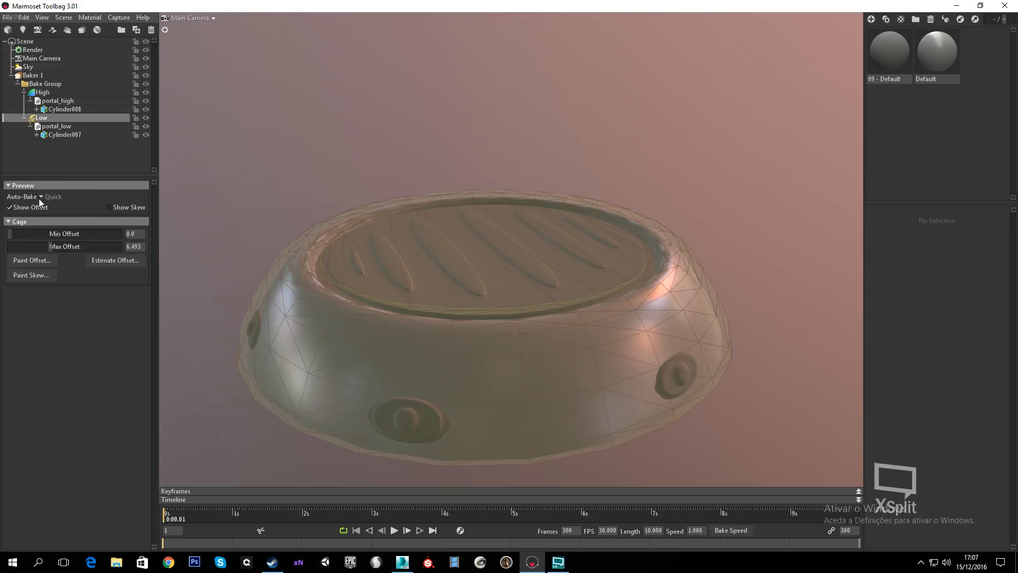
click(25, 196)
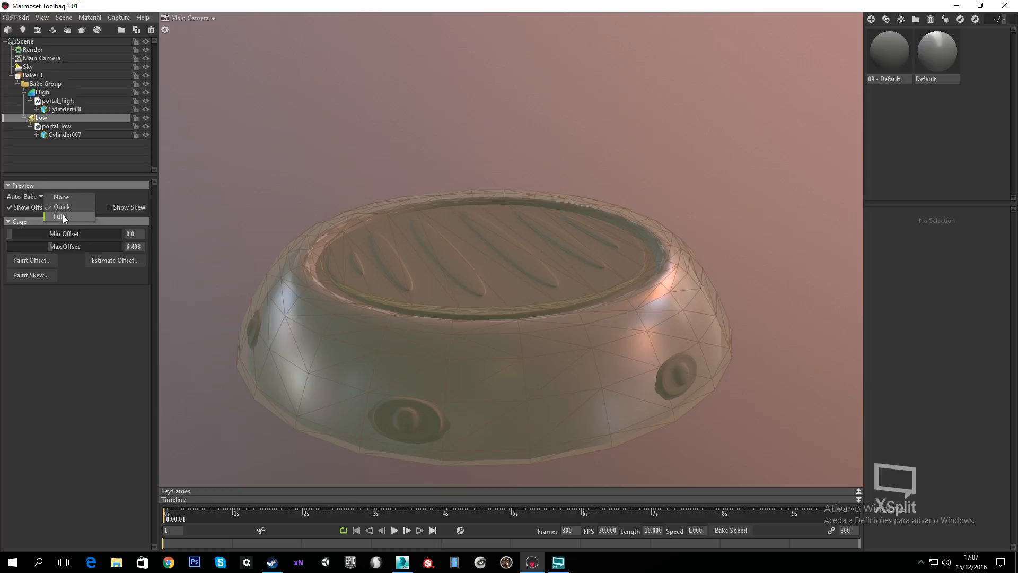
click(58, 215)
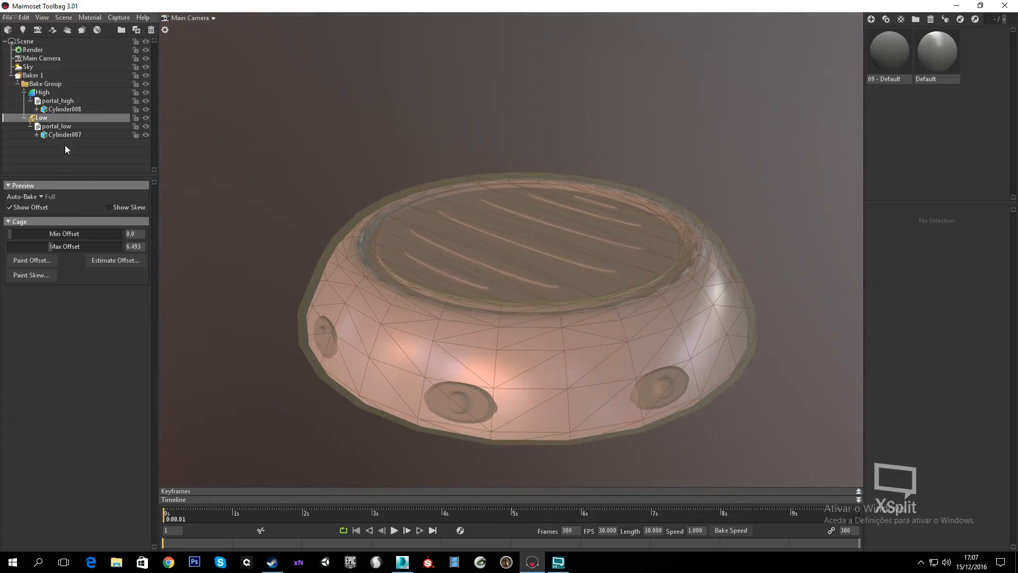
Step: Set Baker 1's output size to 4096 × 4096 with 16x samples
click(32, 75)
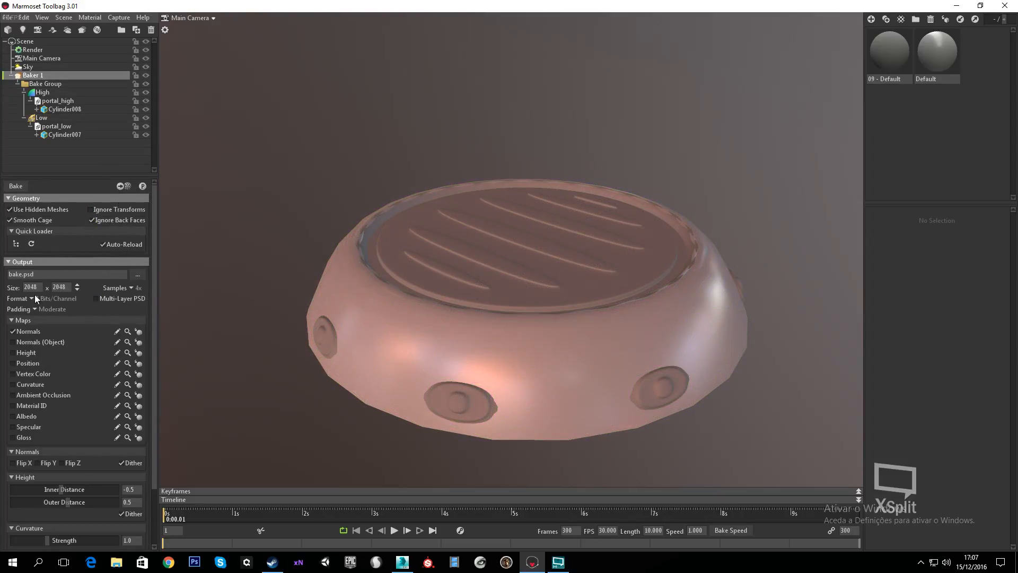
click(77, 286)
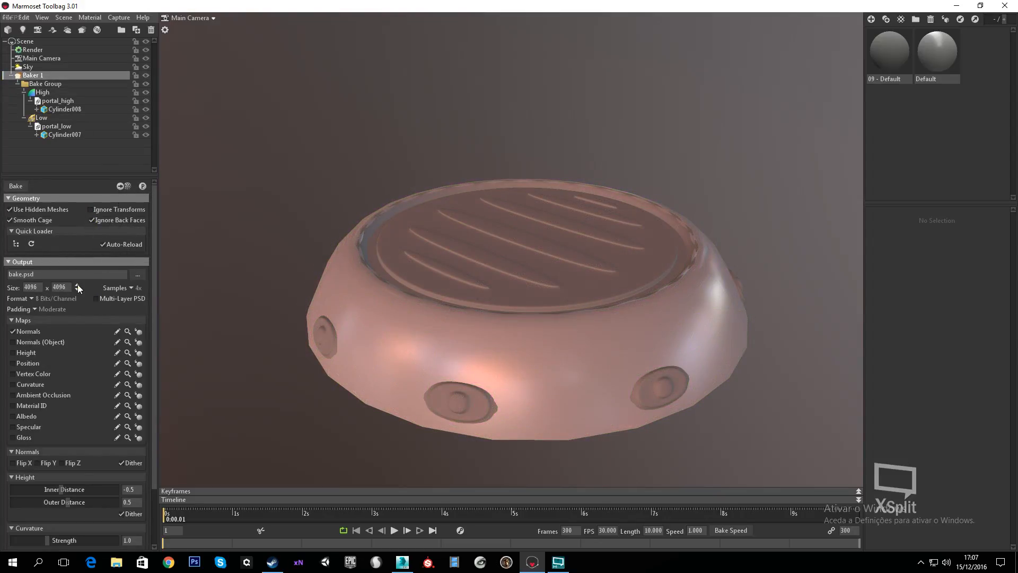
click(147, 288)
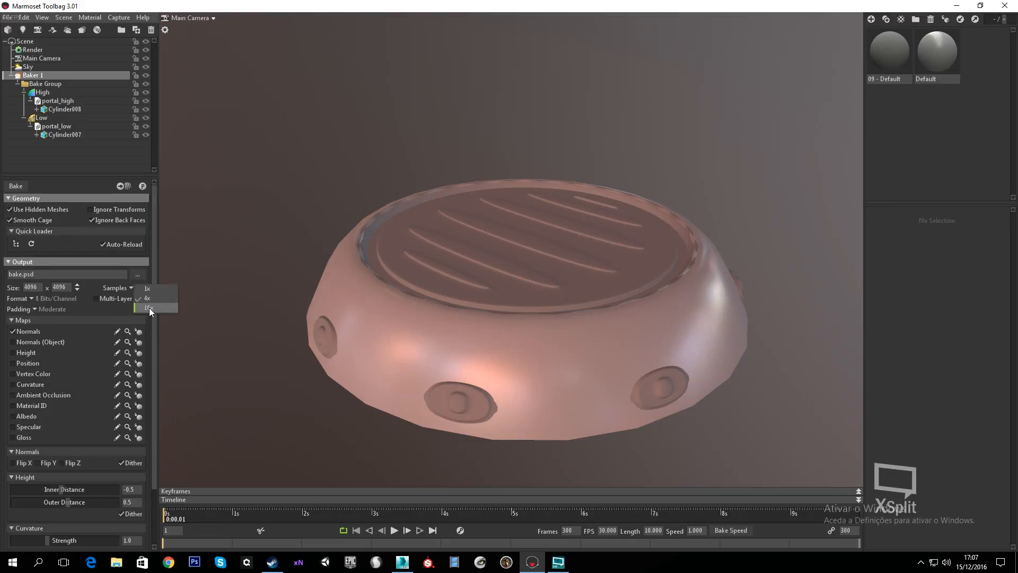
click(149, 307)
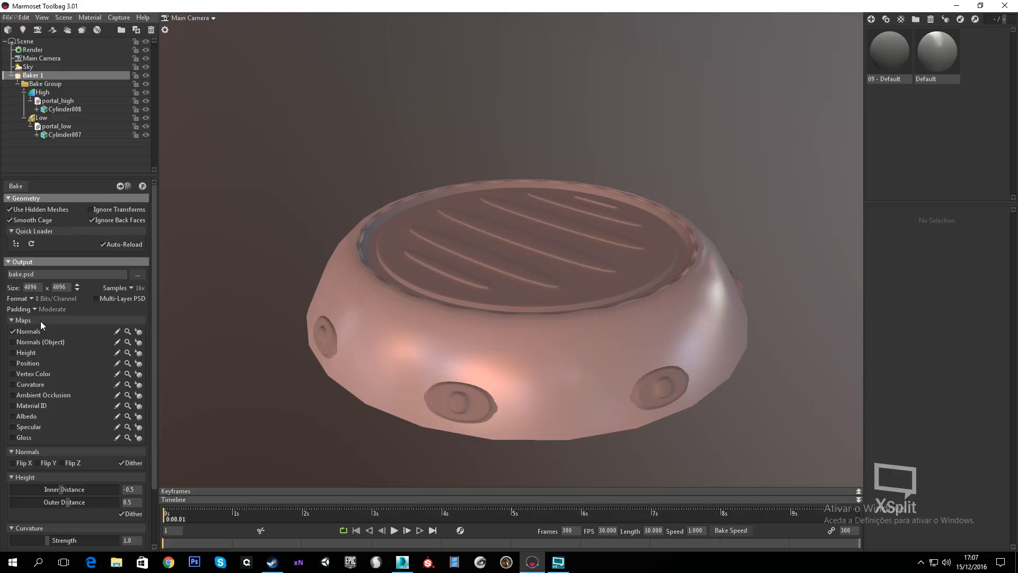
mouse_move(44, 314)
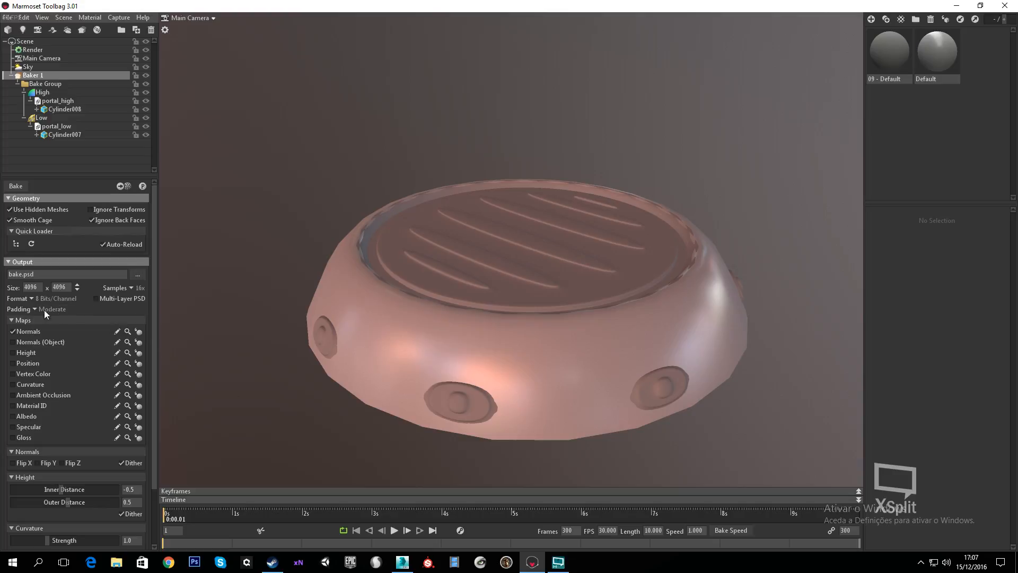
scroll(down, 3)
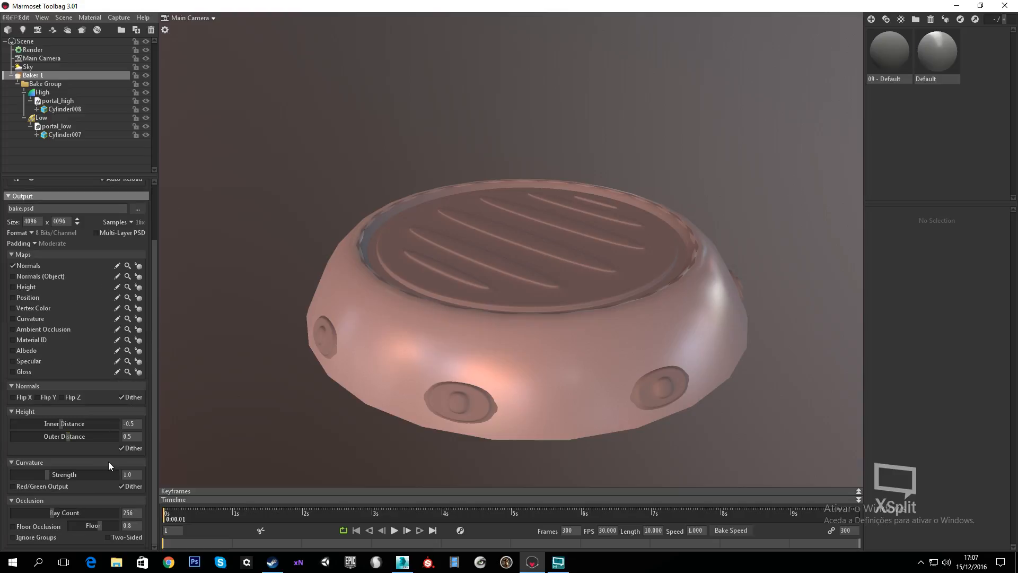
scroll(up, 3)
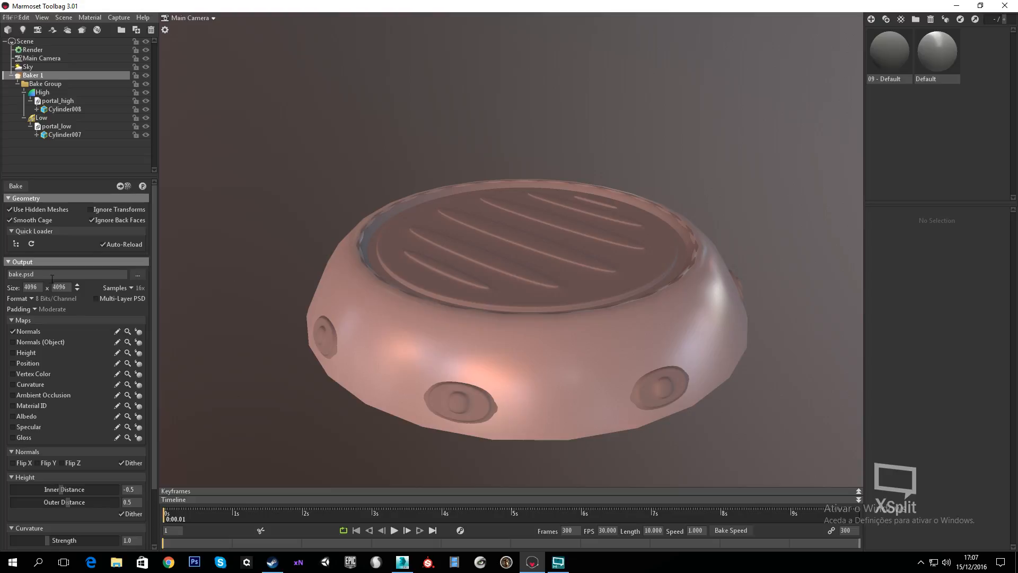
mouse_move(35, 274)
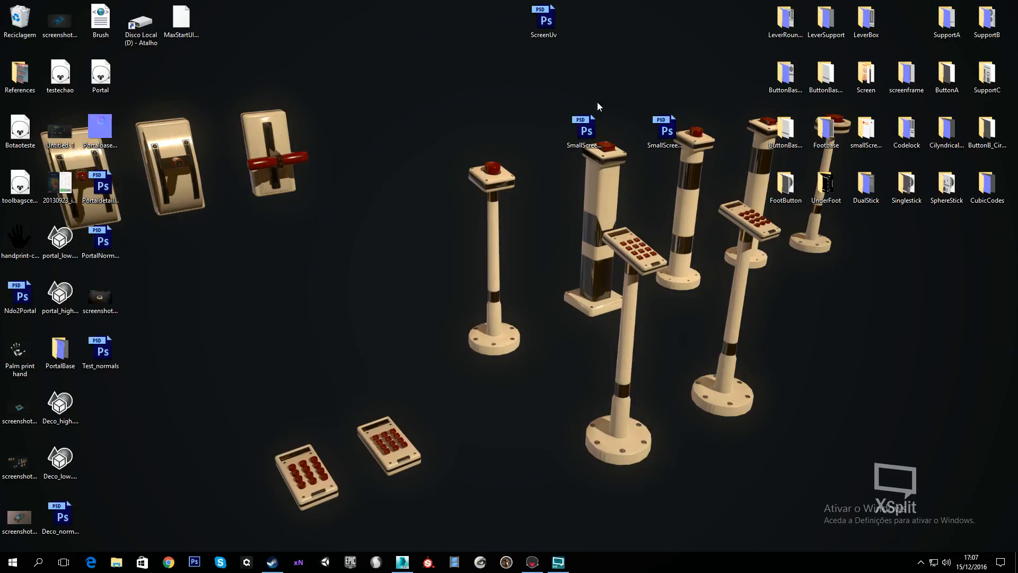
mouse_move(115, 321)
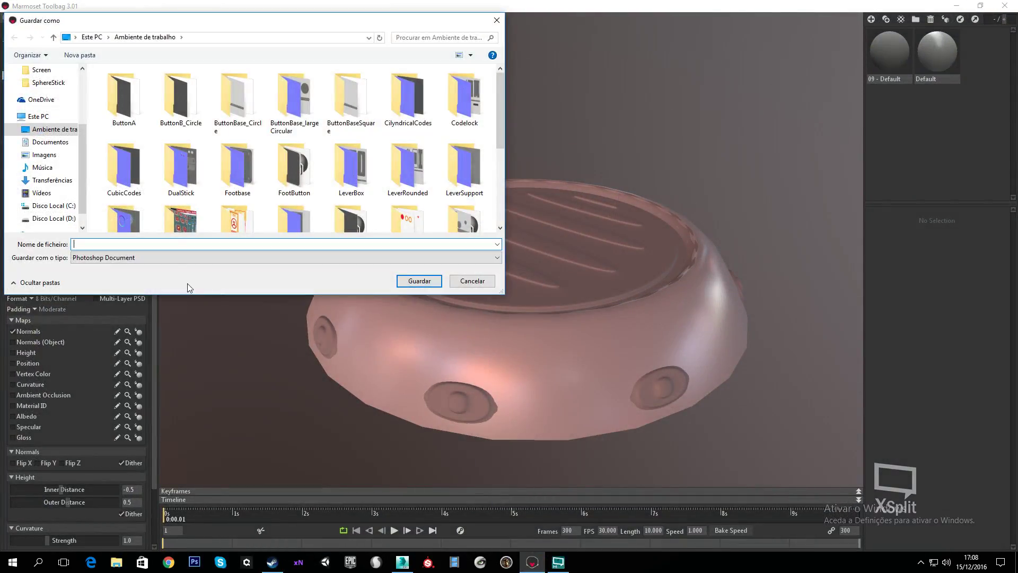
Step: Set the output file to Testnormal2.psd on the Desktop and bake the normal map
text(Testt)
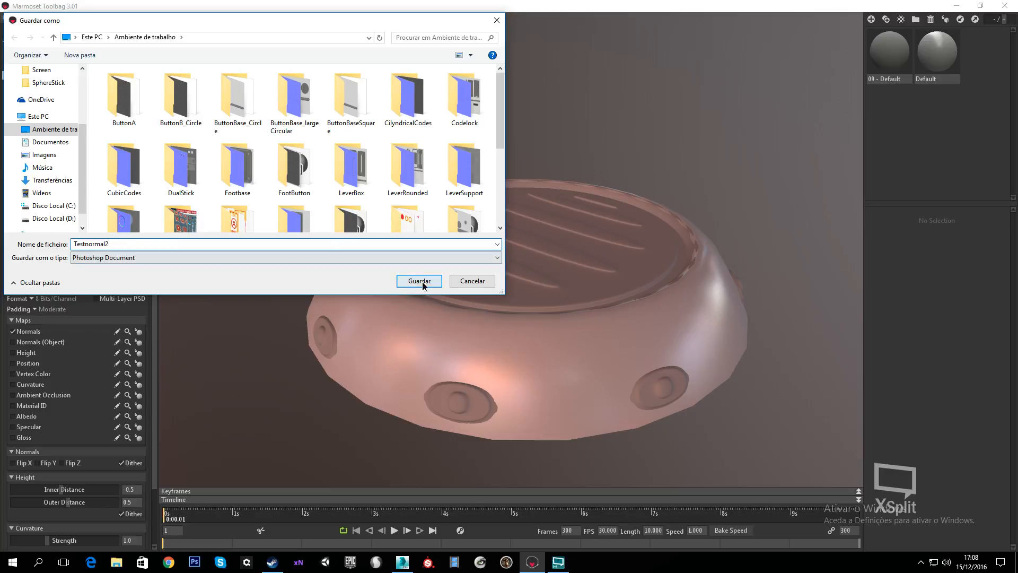
click(419, 281)
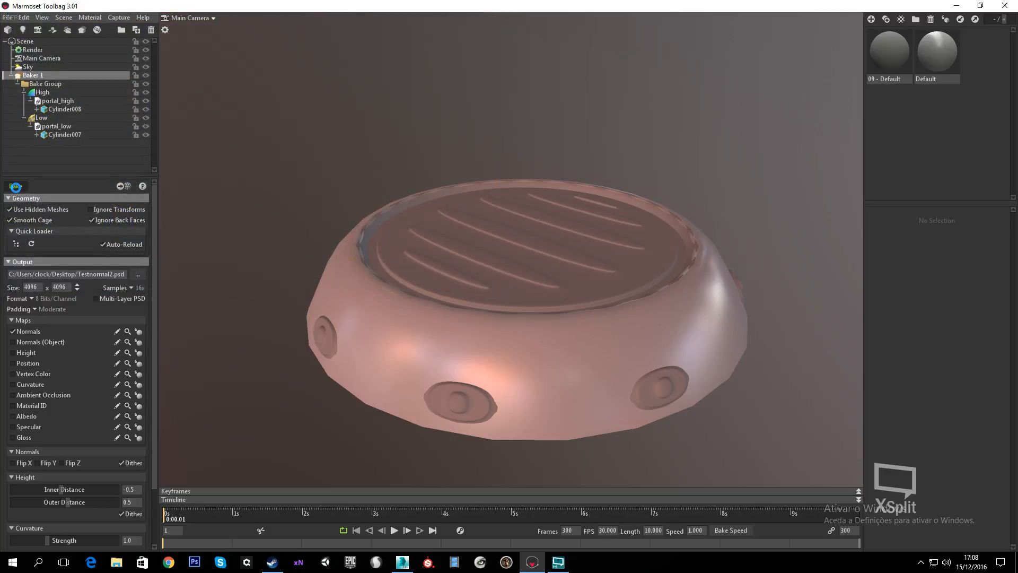
click(955, 5)
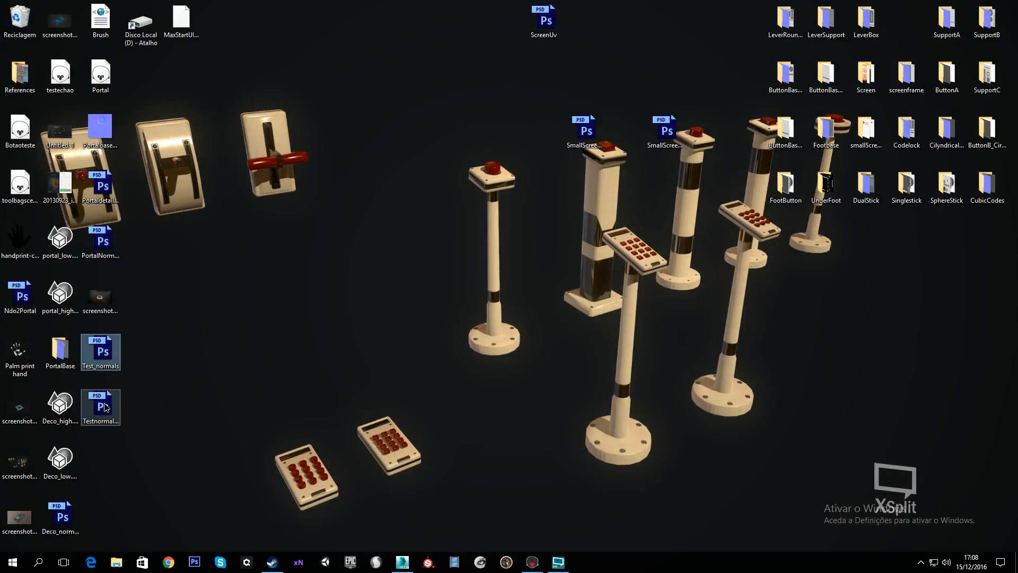
Step: Restore Toolbag, glance at Photoshop, and return to the portal base scene
click(101, 408)
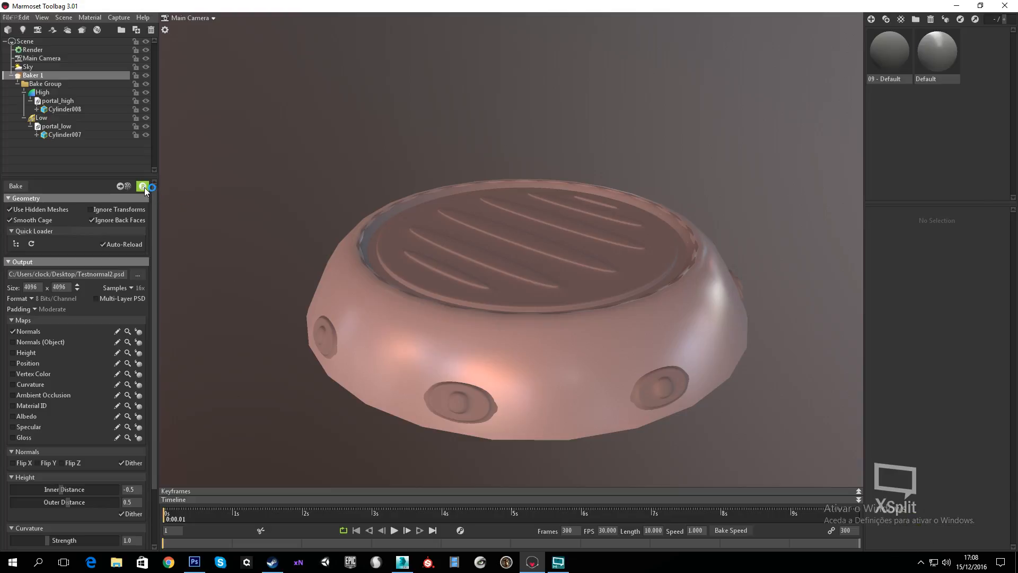
click(65, 134)
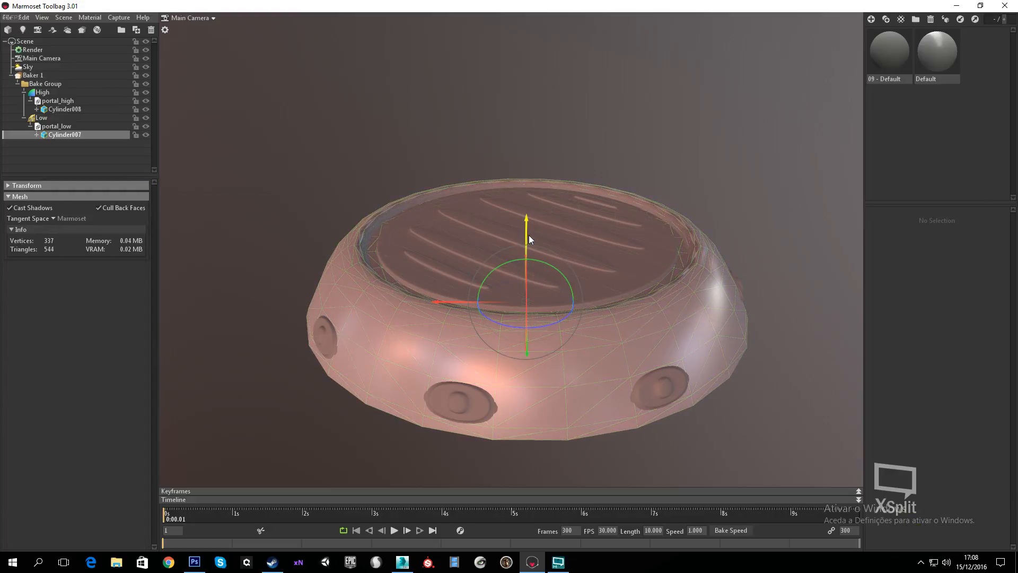
click(194, 562)
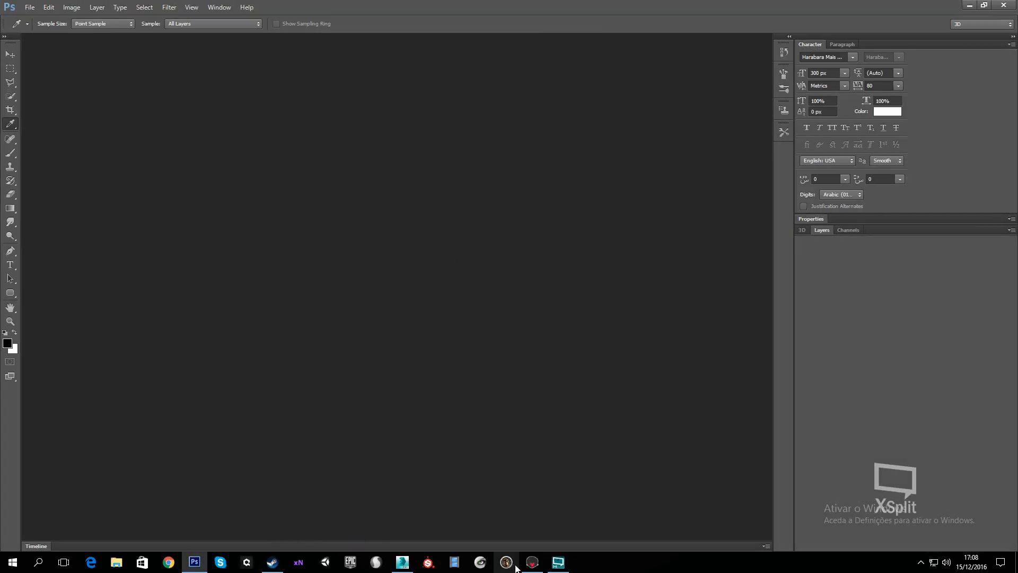
click(531, 561)
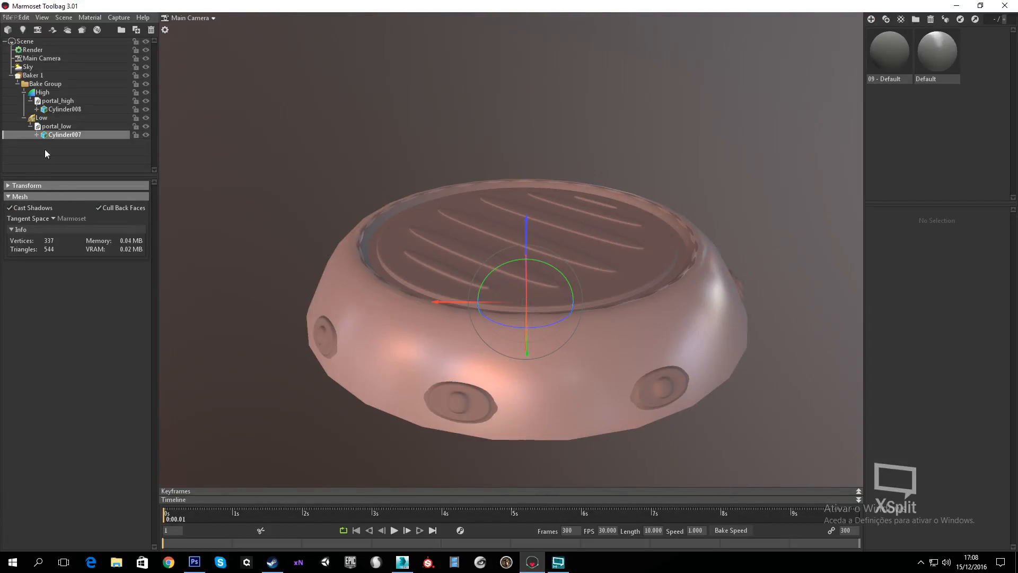
Step: Preview the baked normals on the low-poly base, then view Testnormal2_normals.psd in Photoshop
click(33, 75)
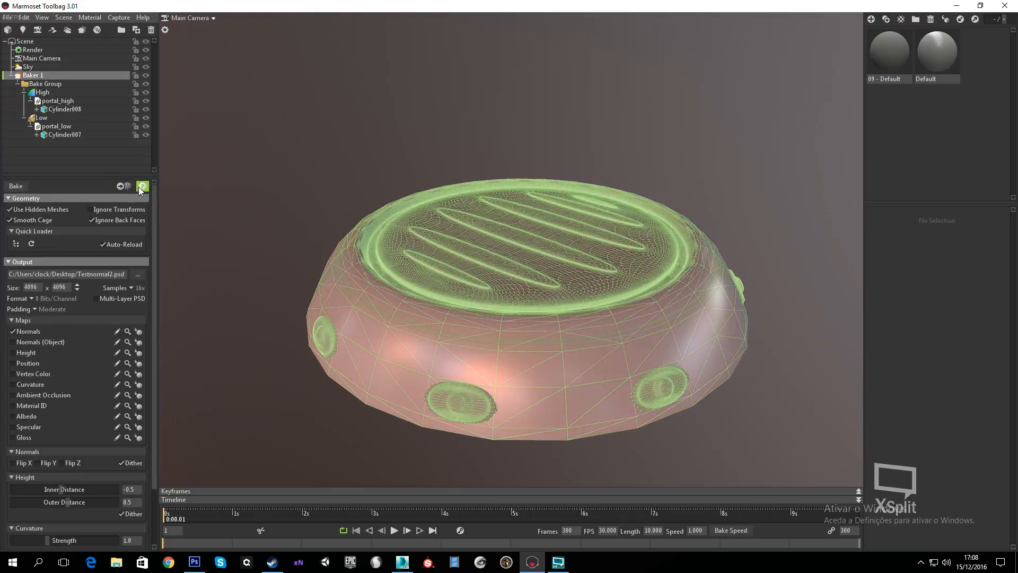
click(142, 187)
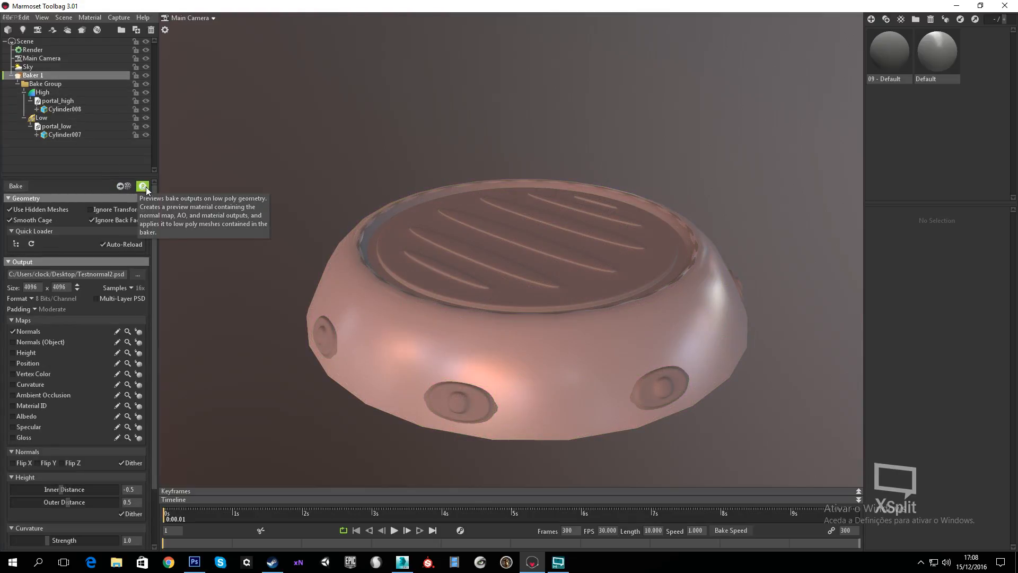
click(142, 186)
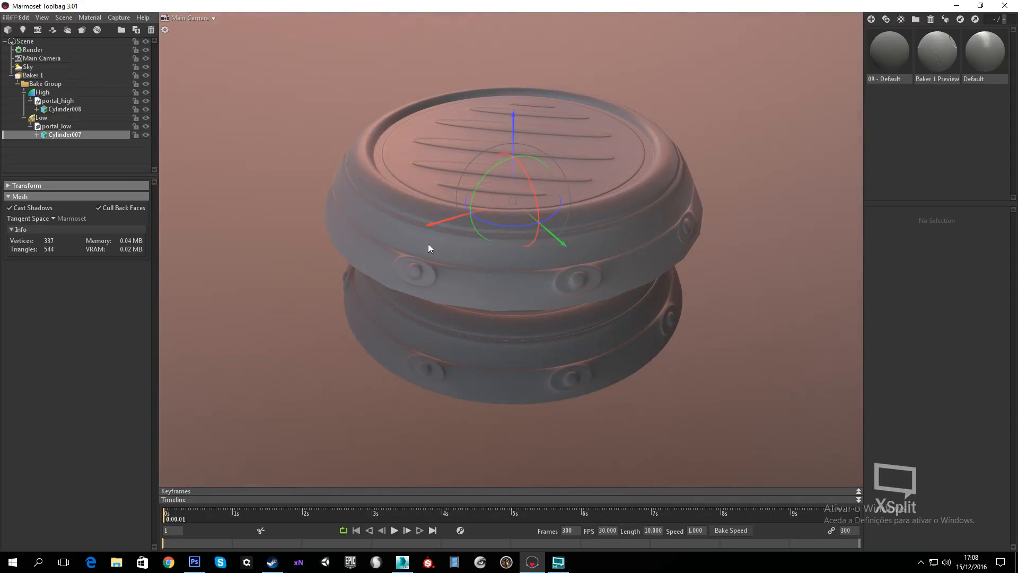
scroll(up, 3)
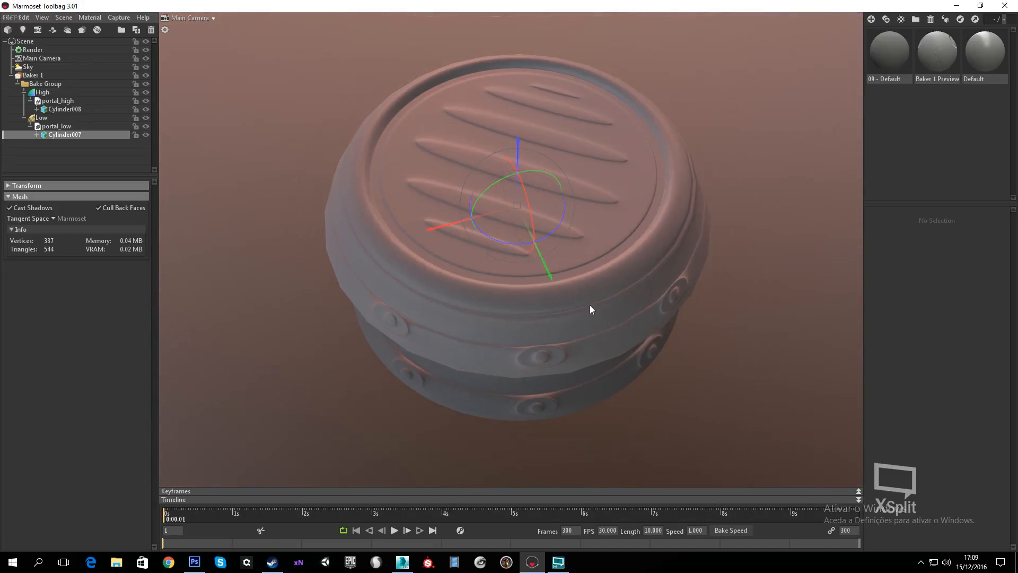
click(194, 562)
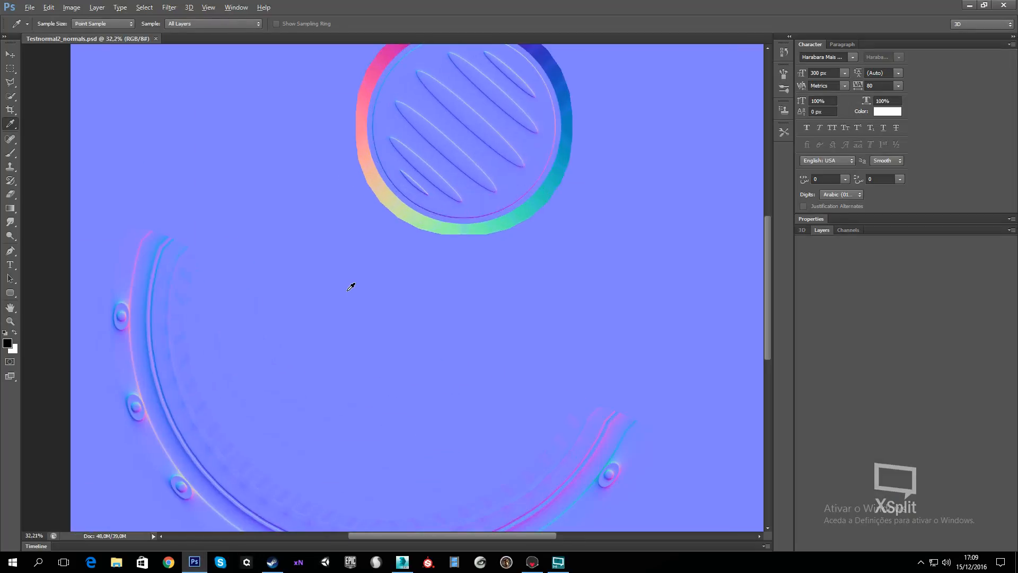
scroll(up, 3)
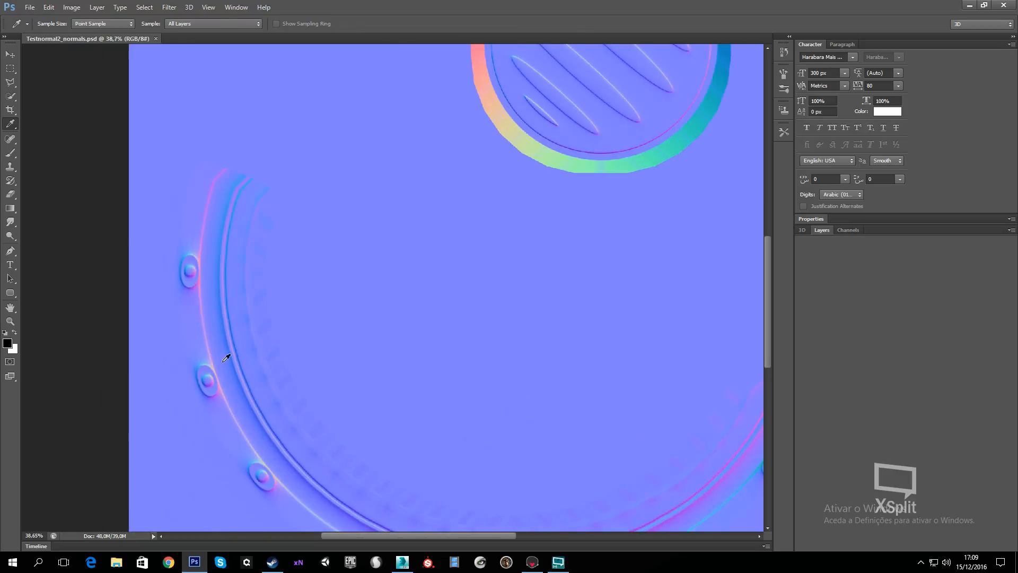